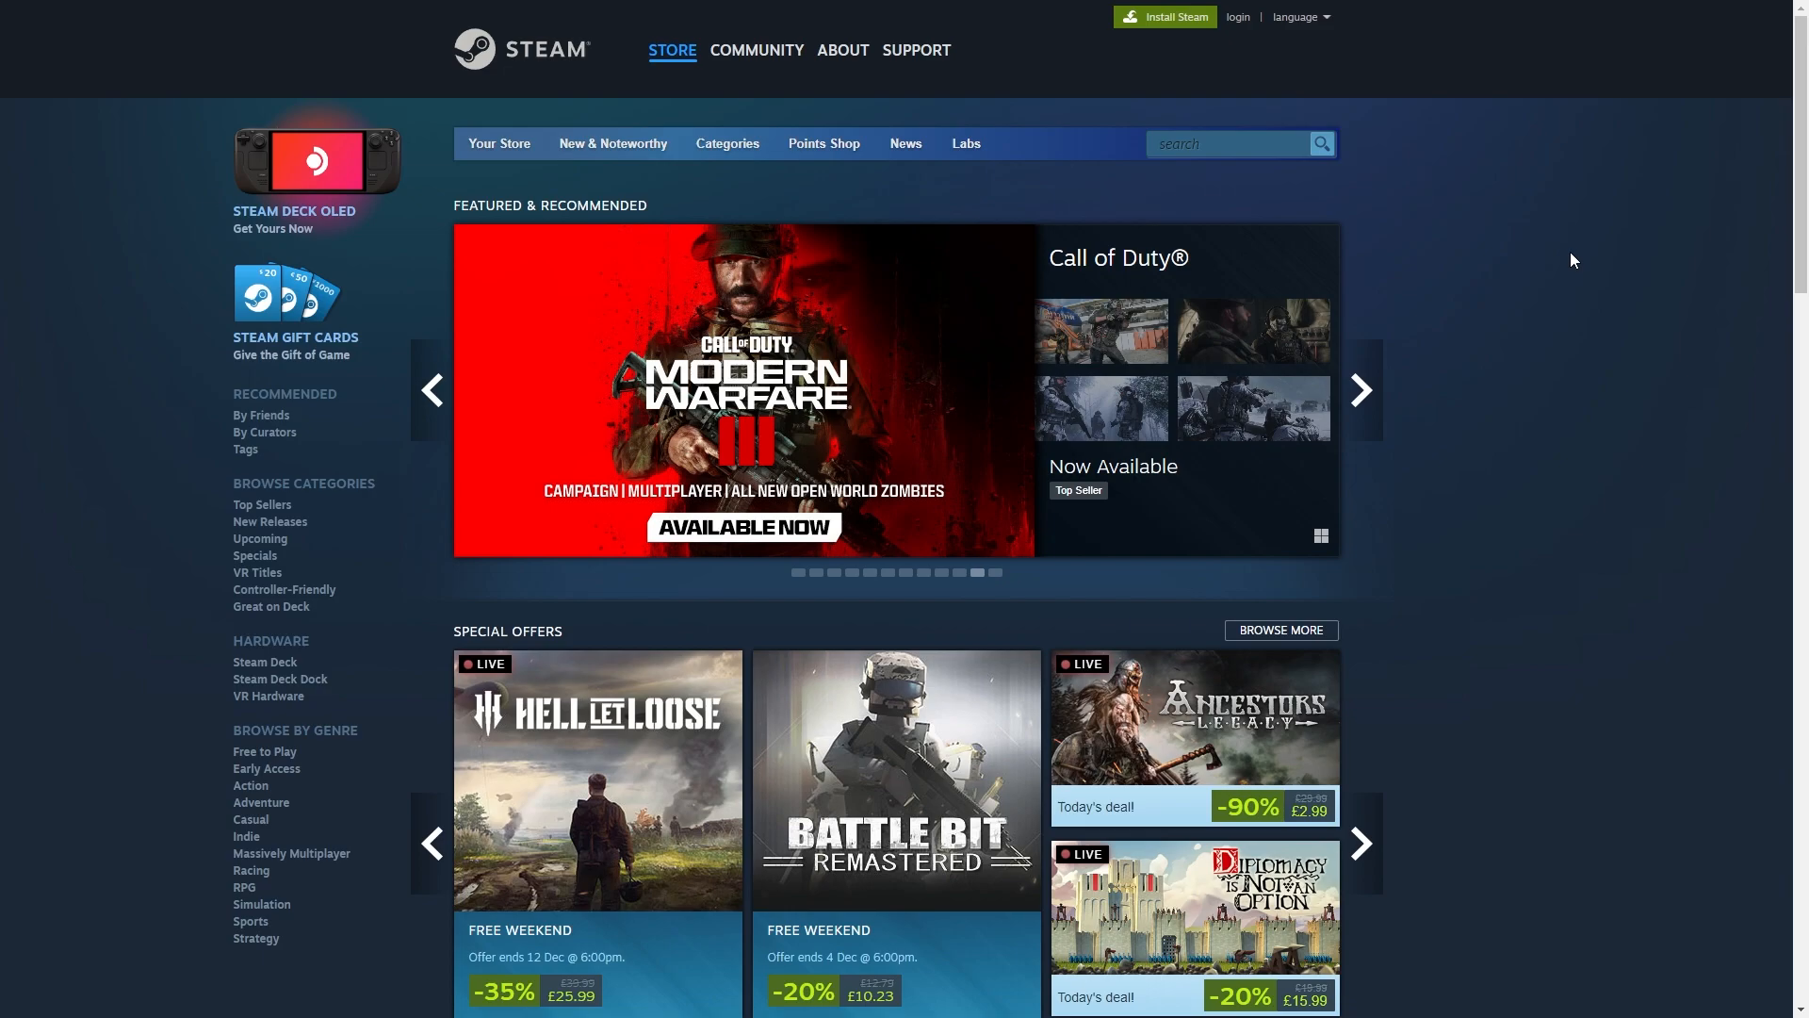
Buy the £10 Steam Gift Card on Dundle and check out to the email delivery step.
{"action": "left_click", "coordinate": [1361, 390]}
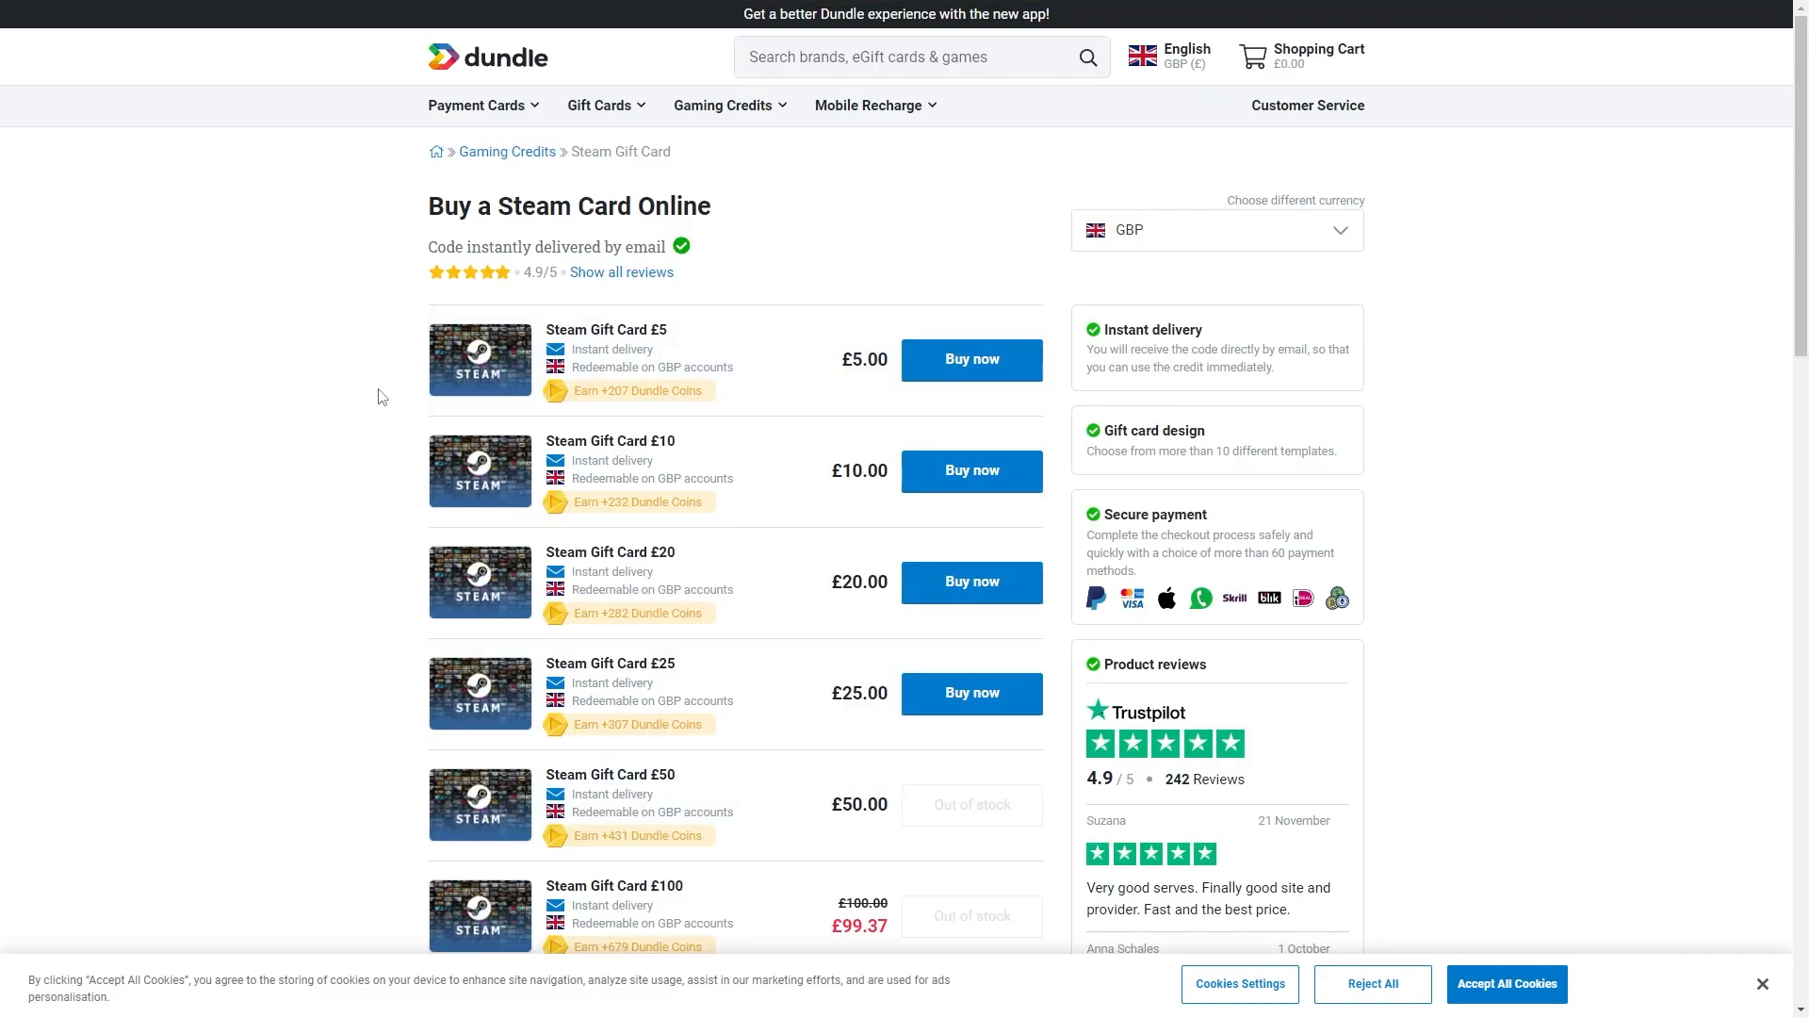
{"action": "mouse_move", "coordinate": [291, 313]}
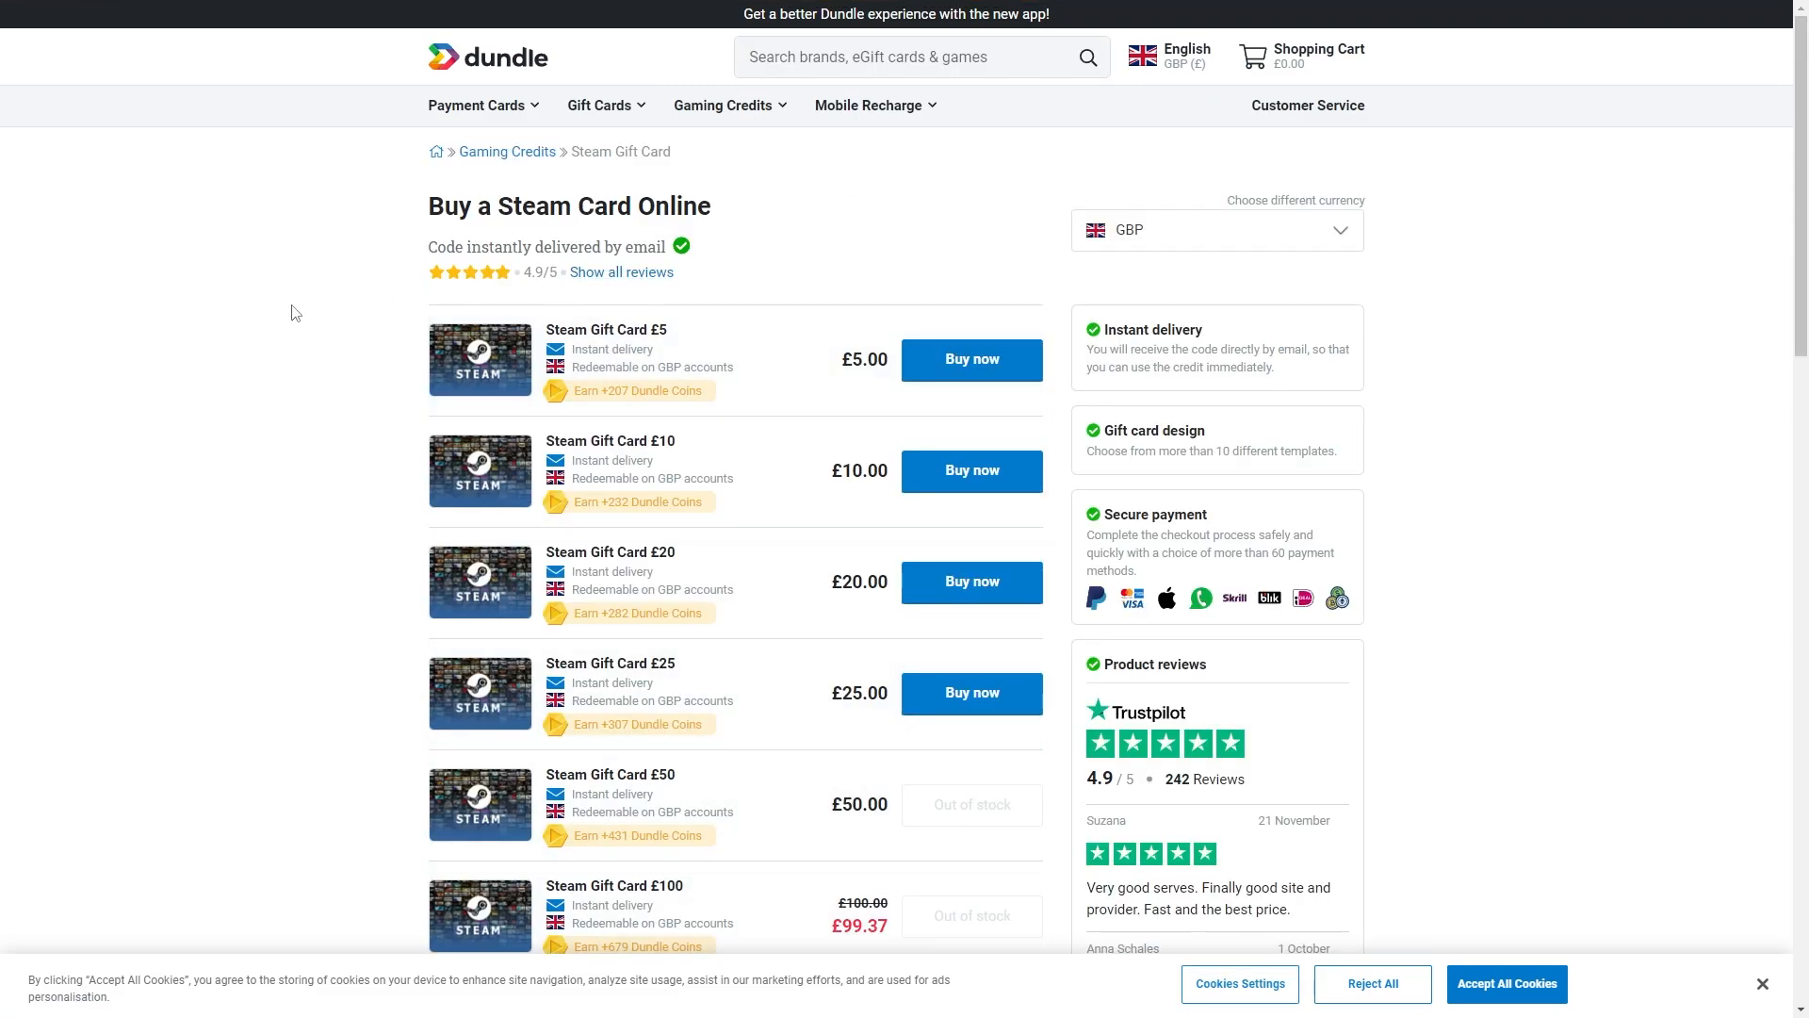
{"action": "mouse_move", "coordinate": [260, 240]}
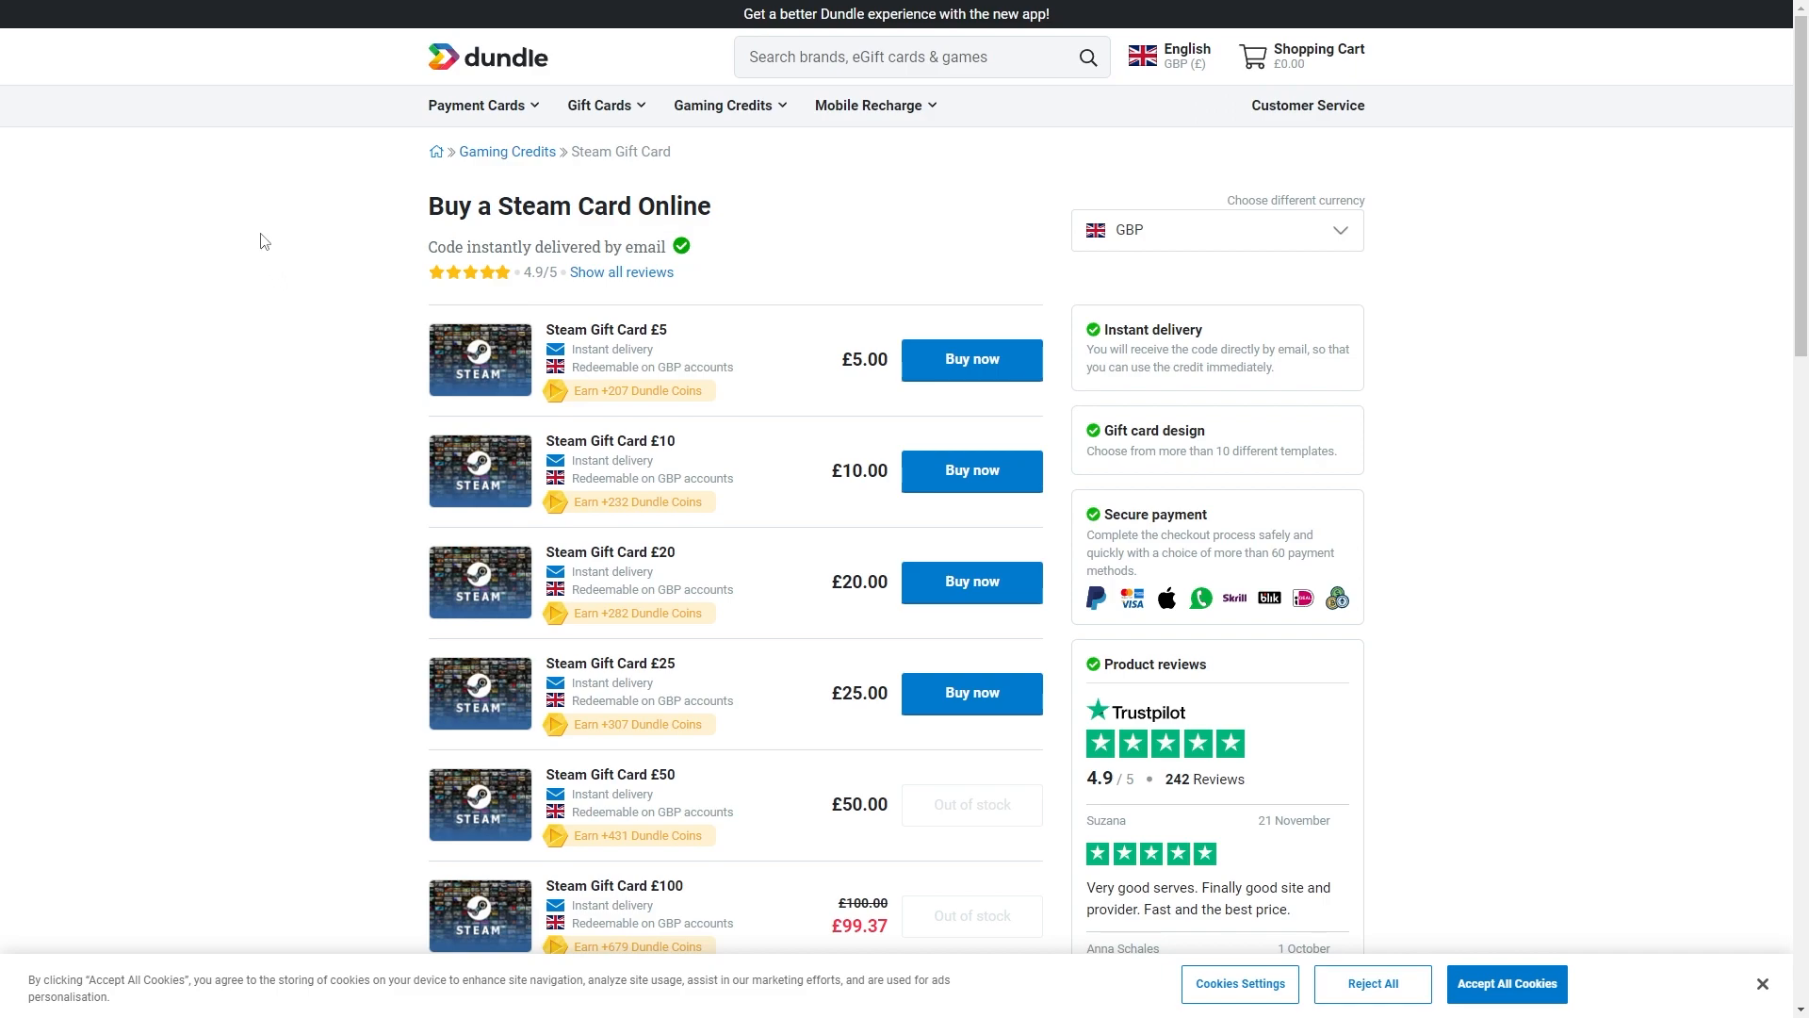
{"action": "mouse_move", "coordinate": [1025, 436]}
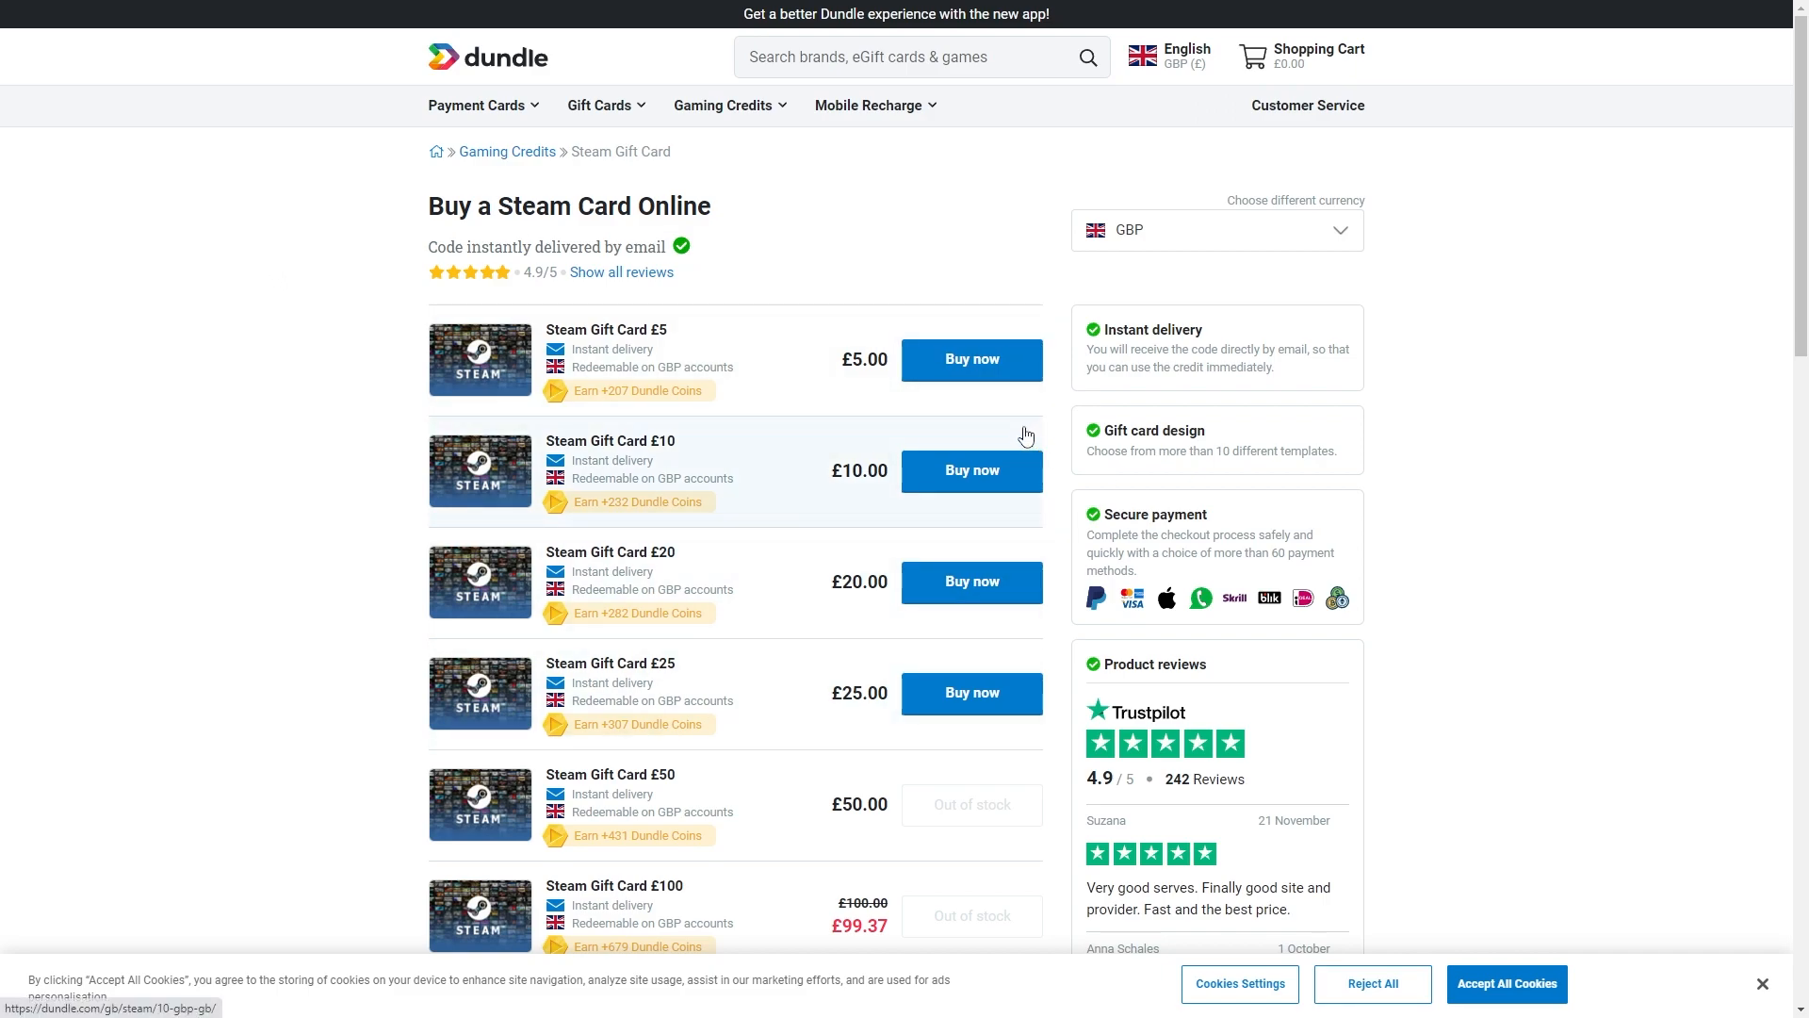
{"action": "left_click", "coordinate": [971, 471]}
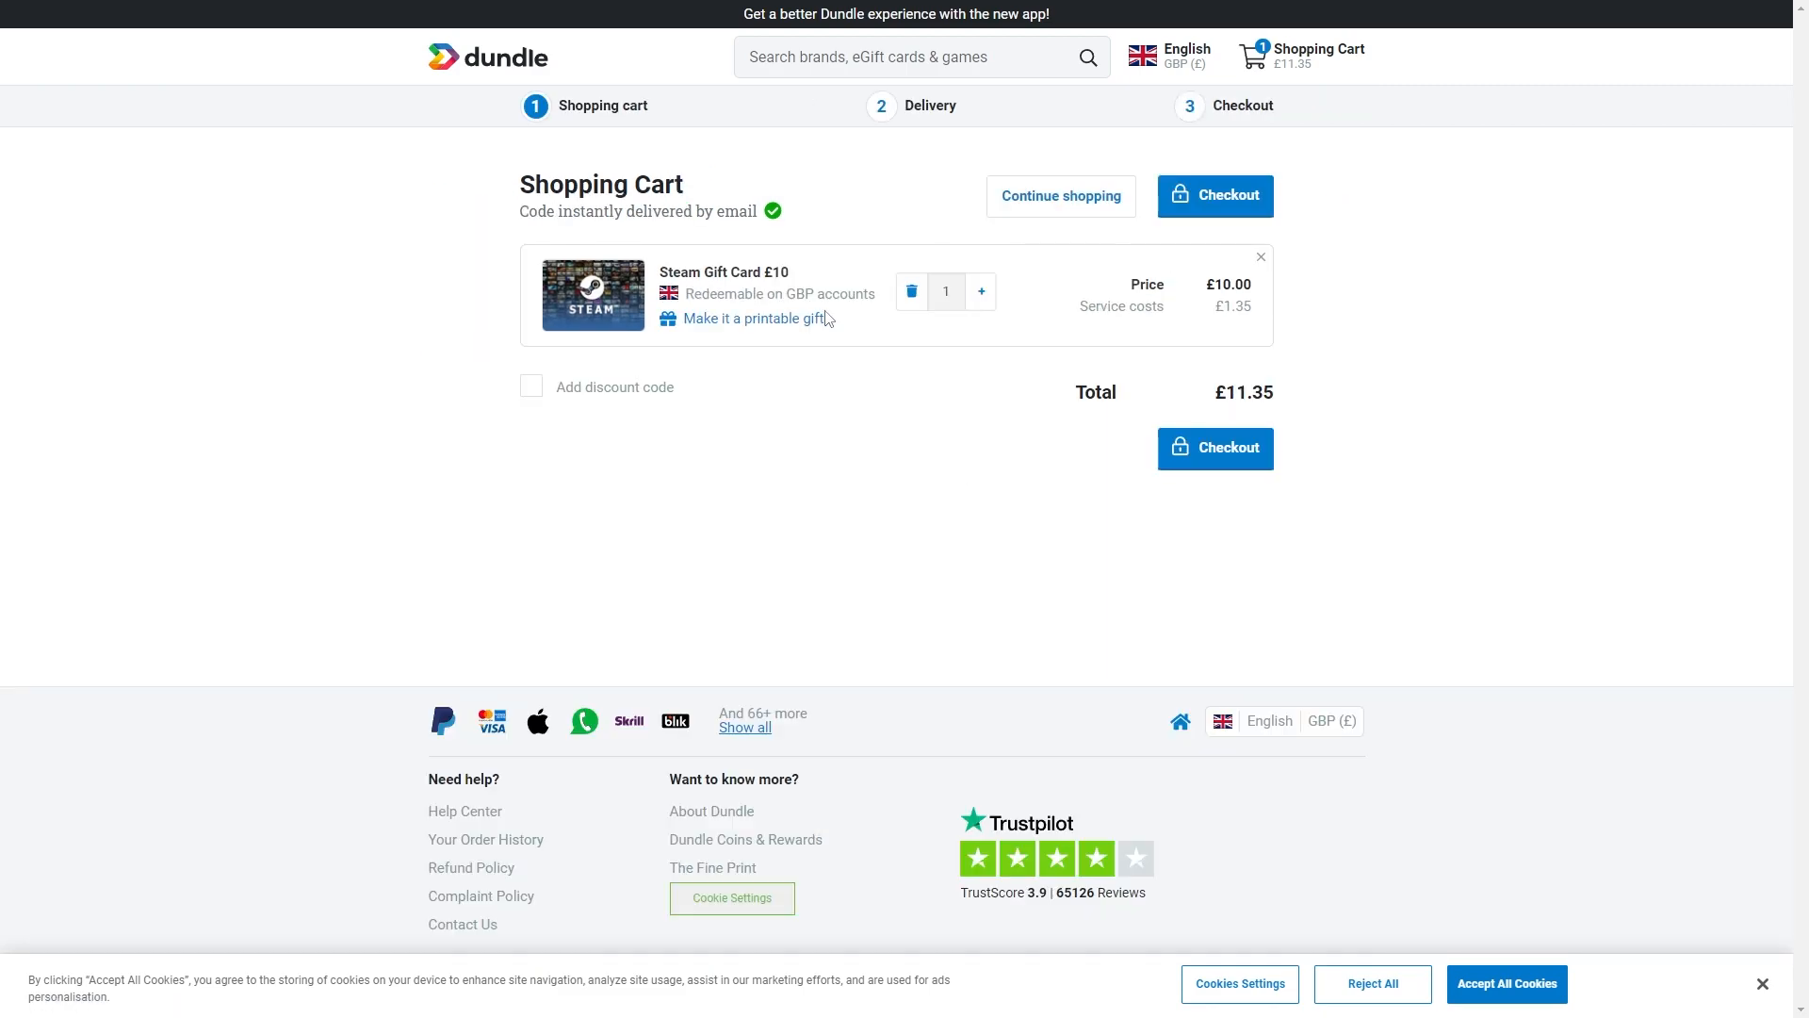
{"action": "left_click", "coordinate": [1213, 195]}
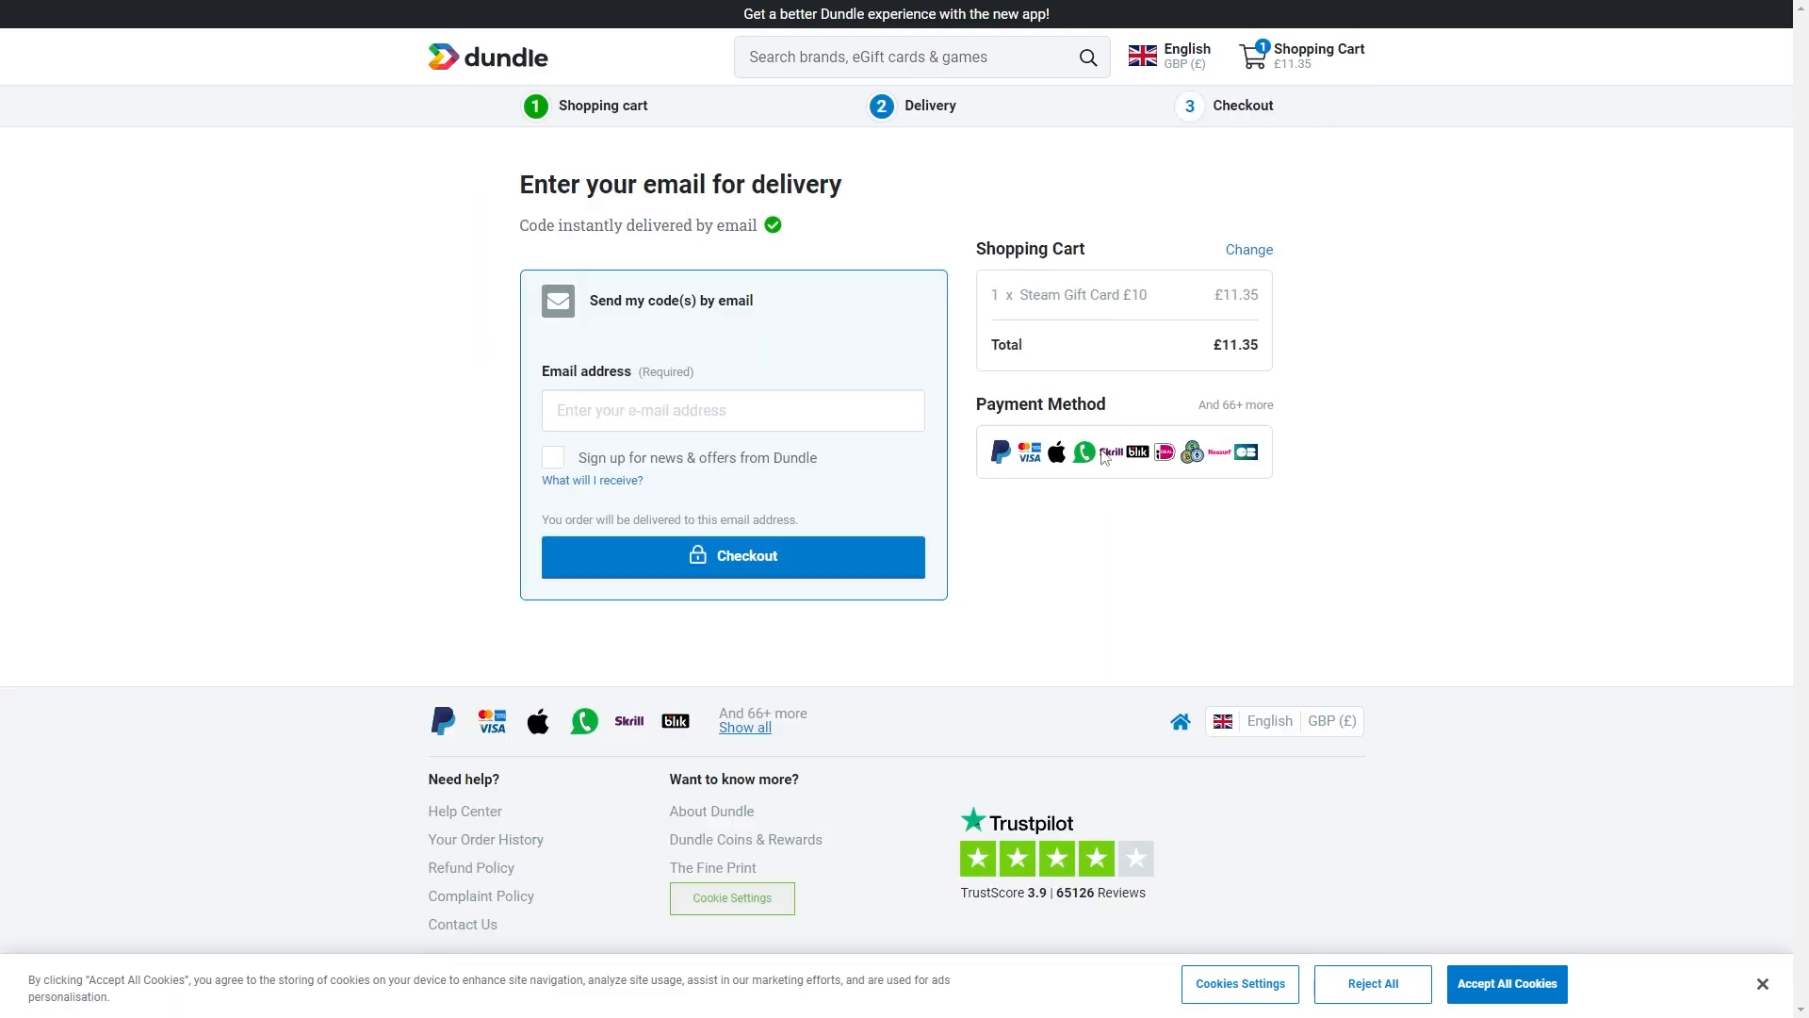
{"action": "mouse_move", "coordinate": [1034, 461]}
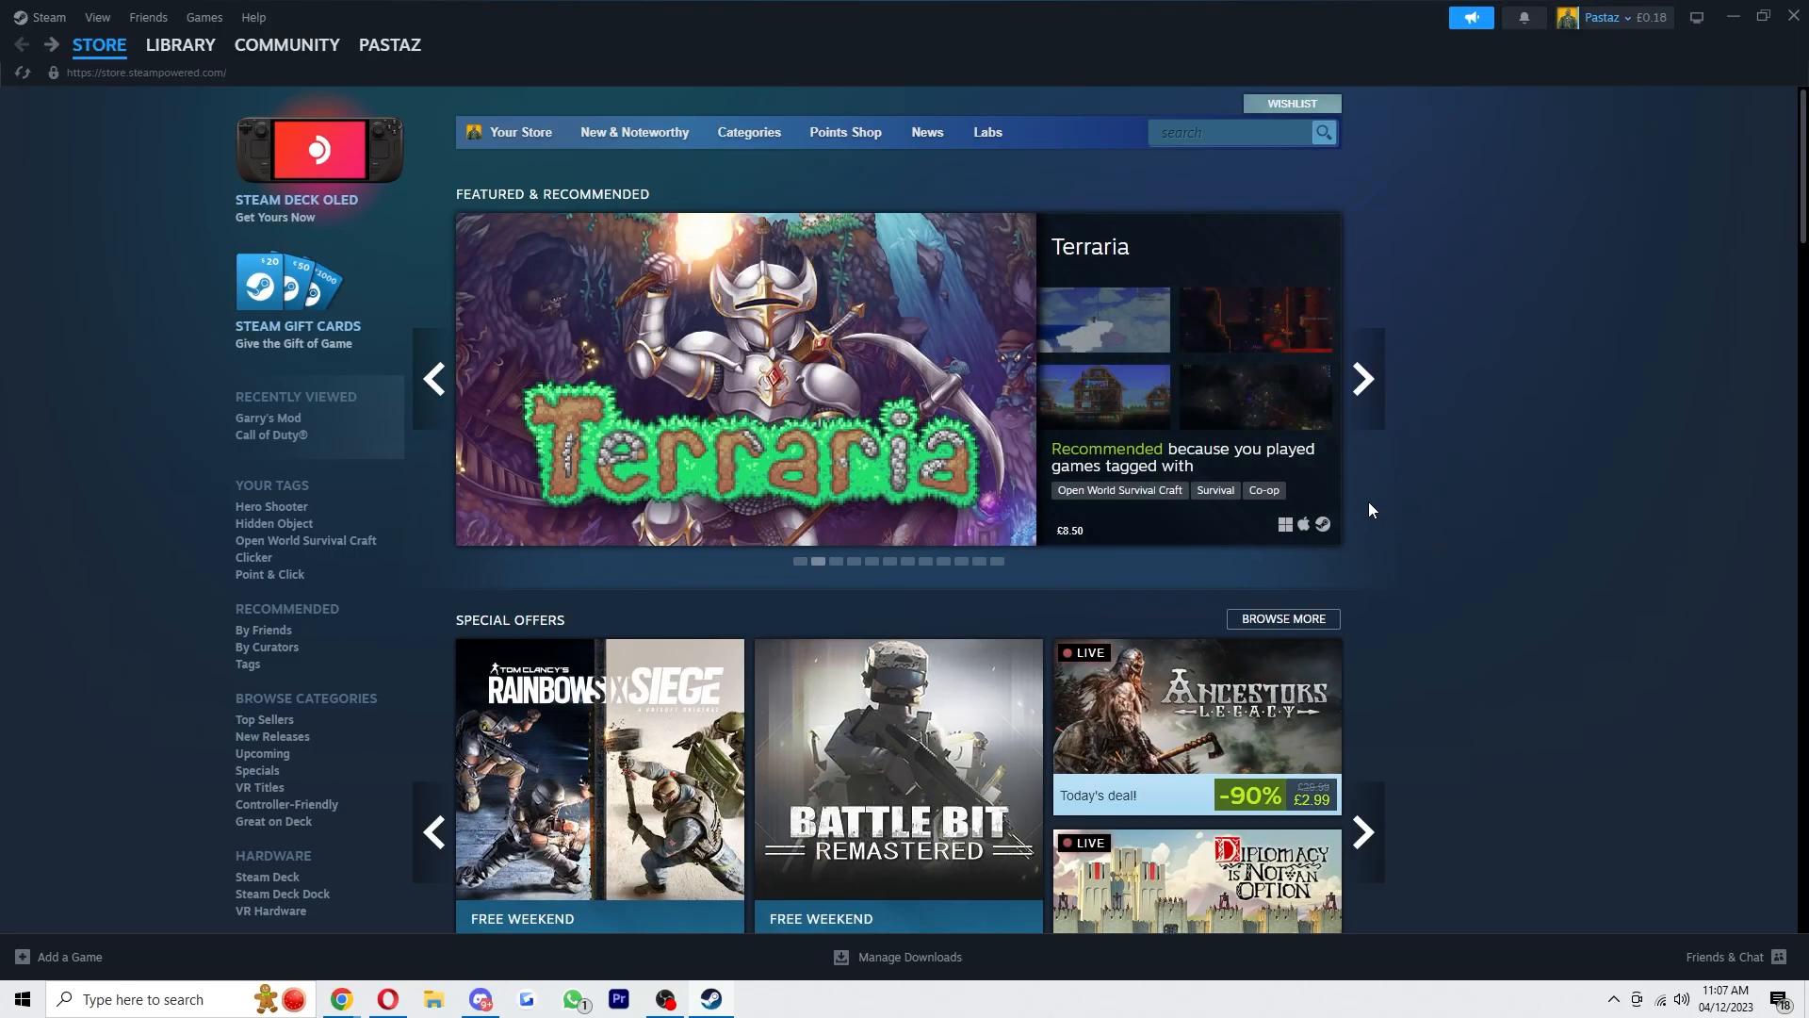
{"action": "mouse_move", "coordinate": [15, 102]}
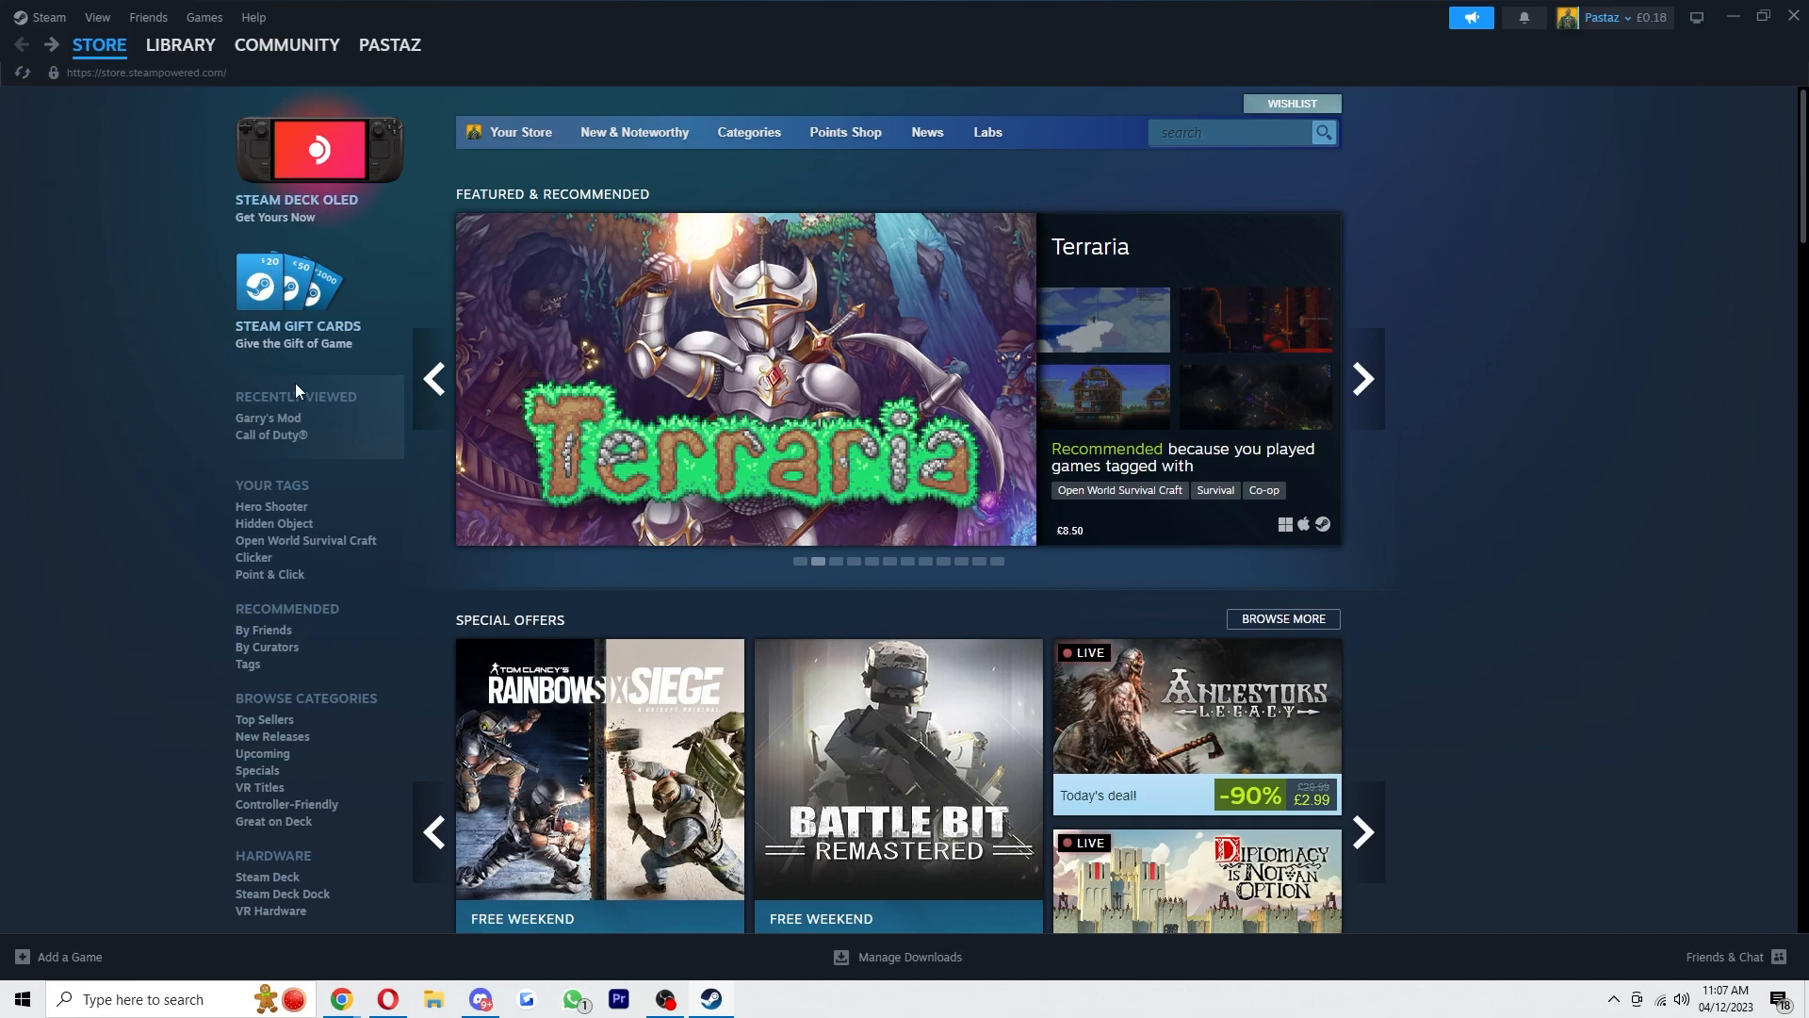
Go from Steam Gift Cards to Redeem a Physical Gift Card's wallet code page.
{"action": "left_click", "coordinate": [298, 325]}
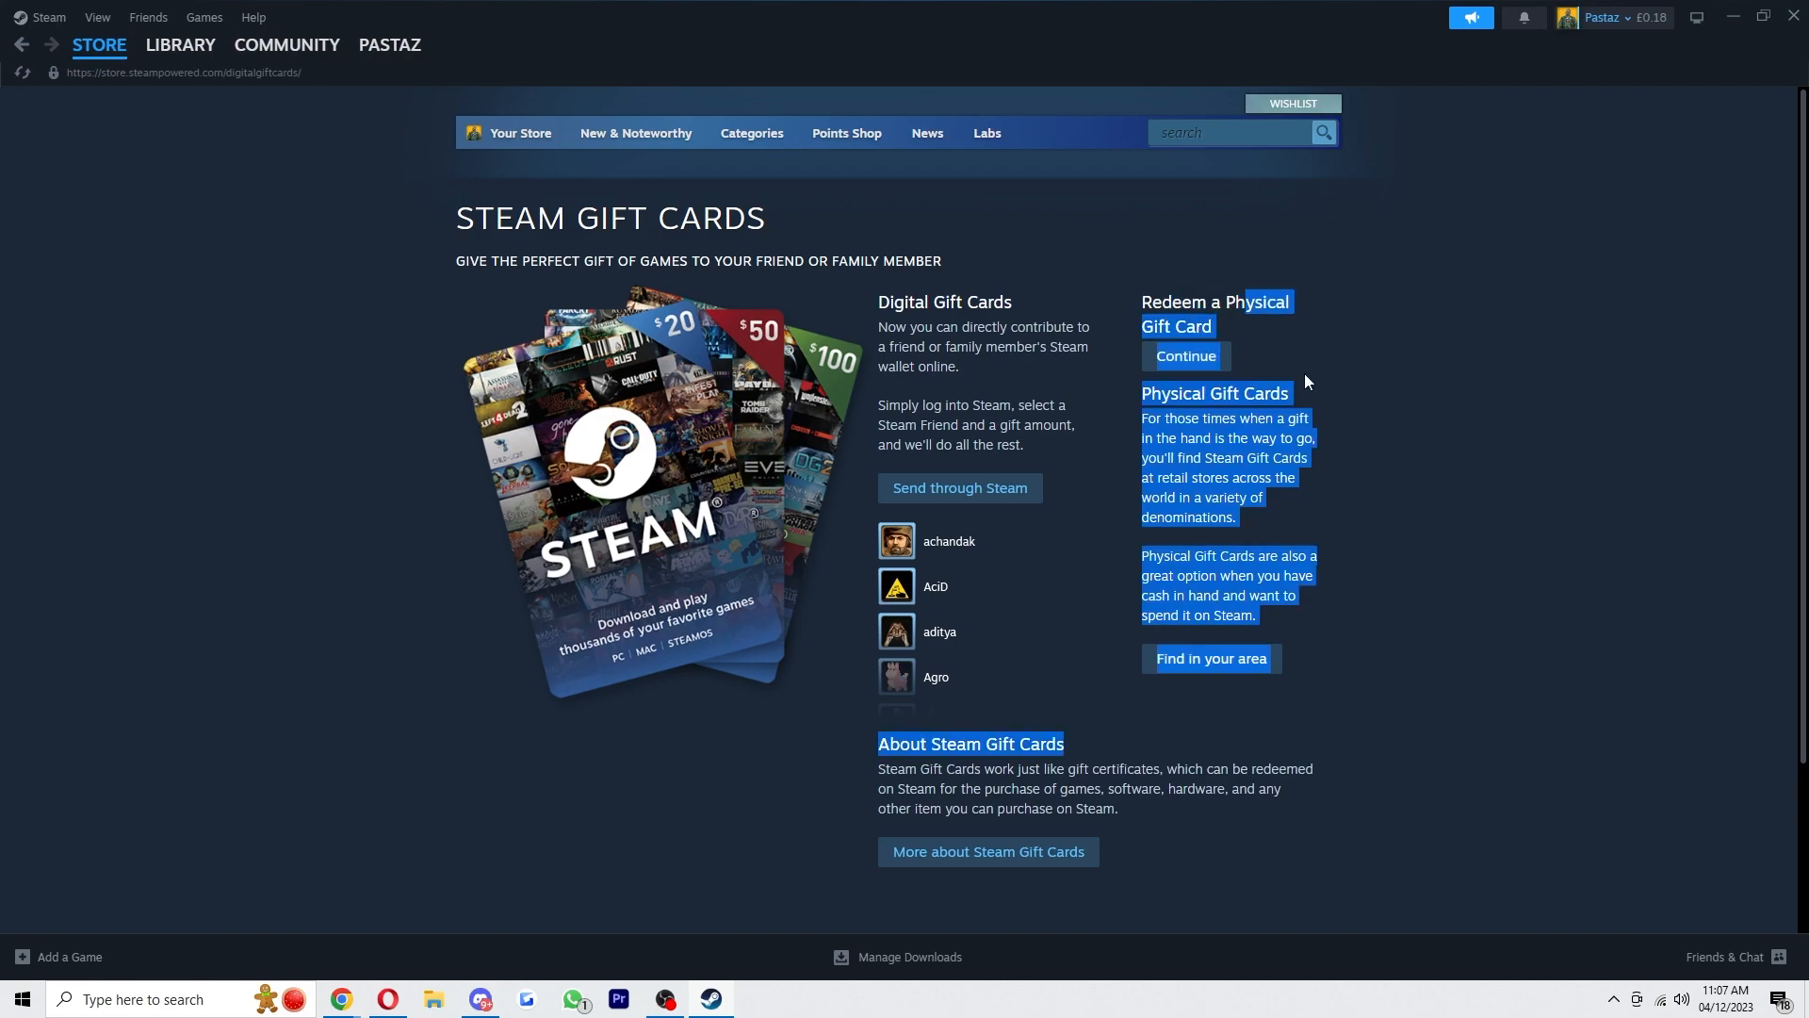
{"action": "left_click", "coordinate": [1184, 355]}
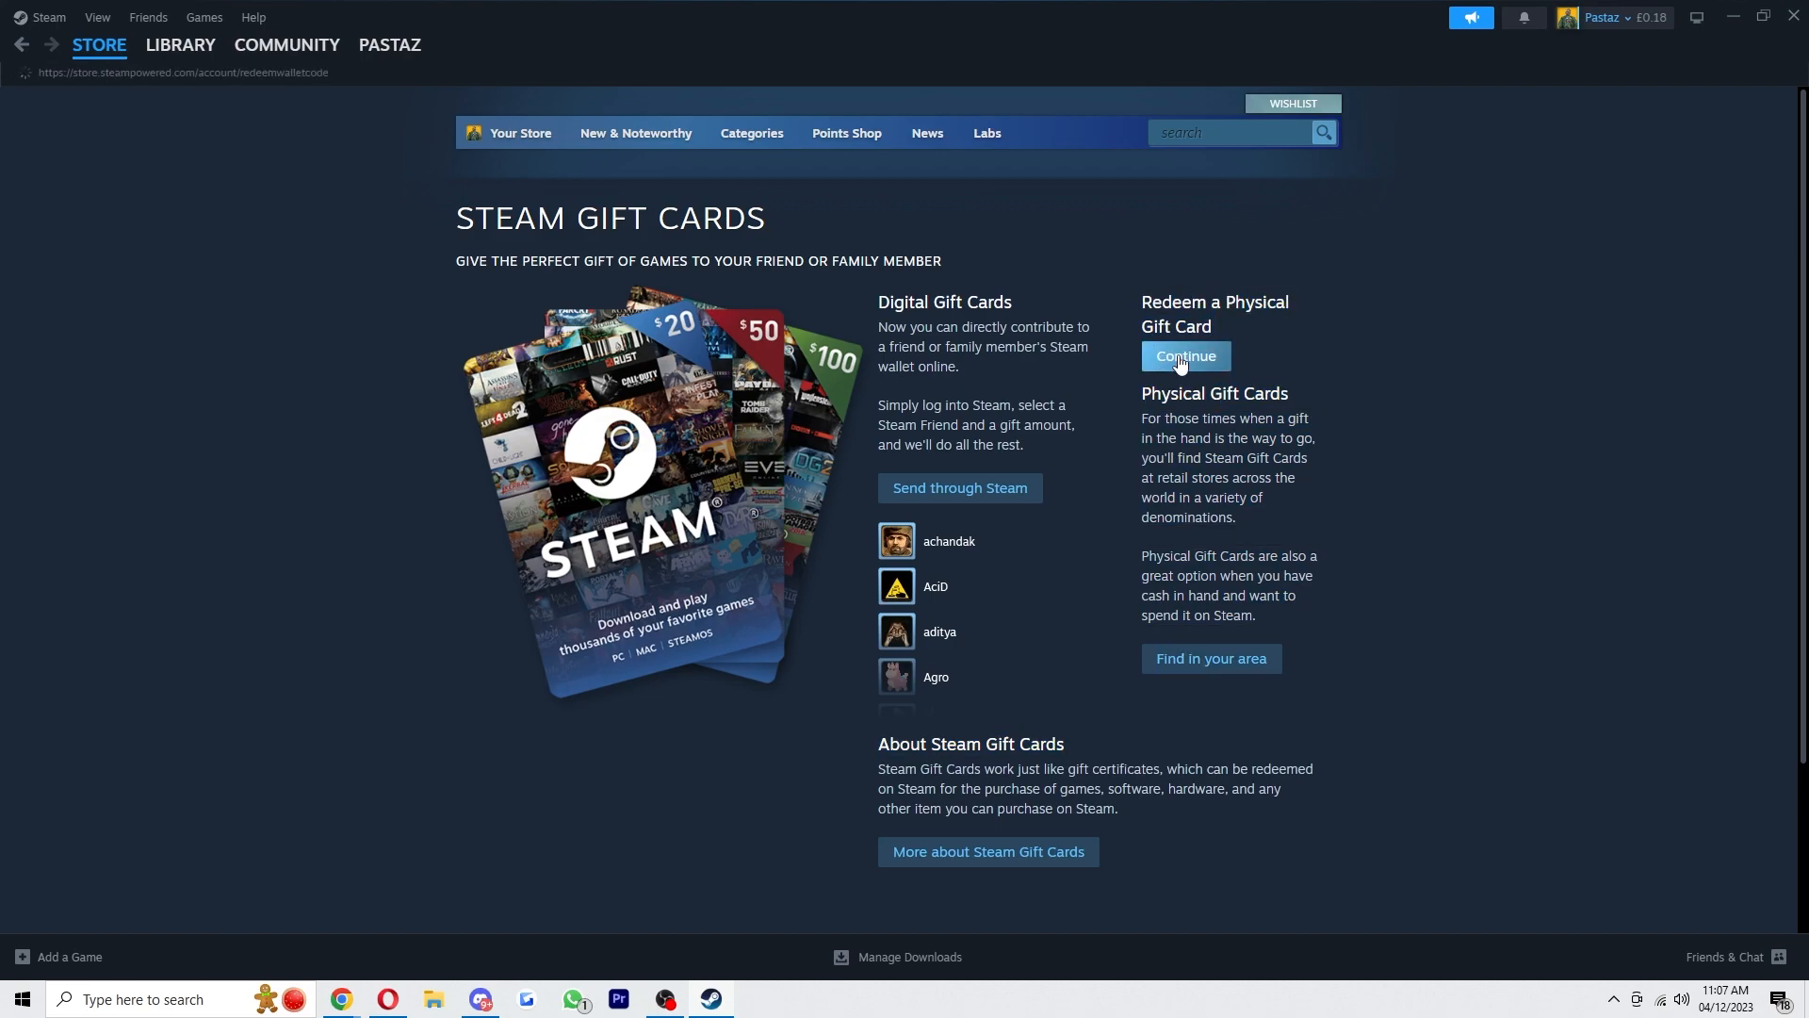
{"action": "left_click", "coordinate": [1183, 355]}
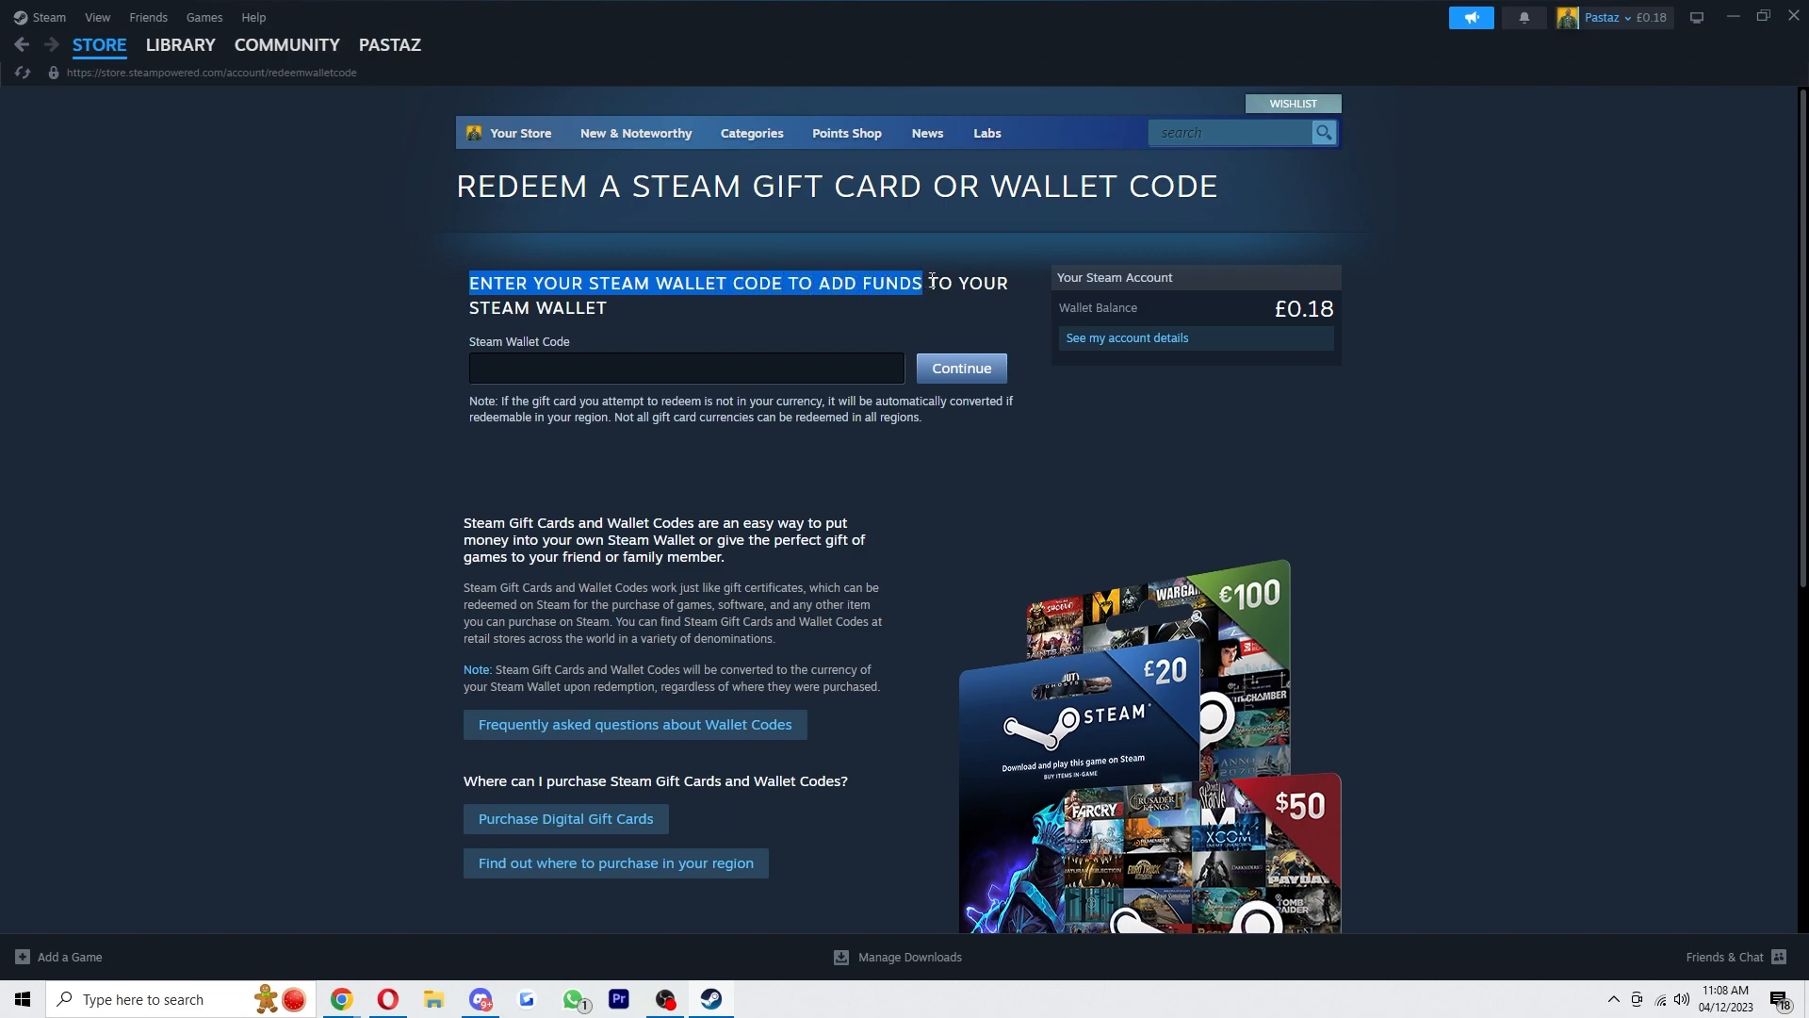
{"action": "left_click", "coordinate": [685, 367]}
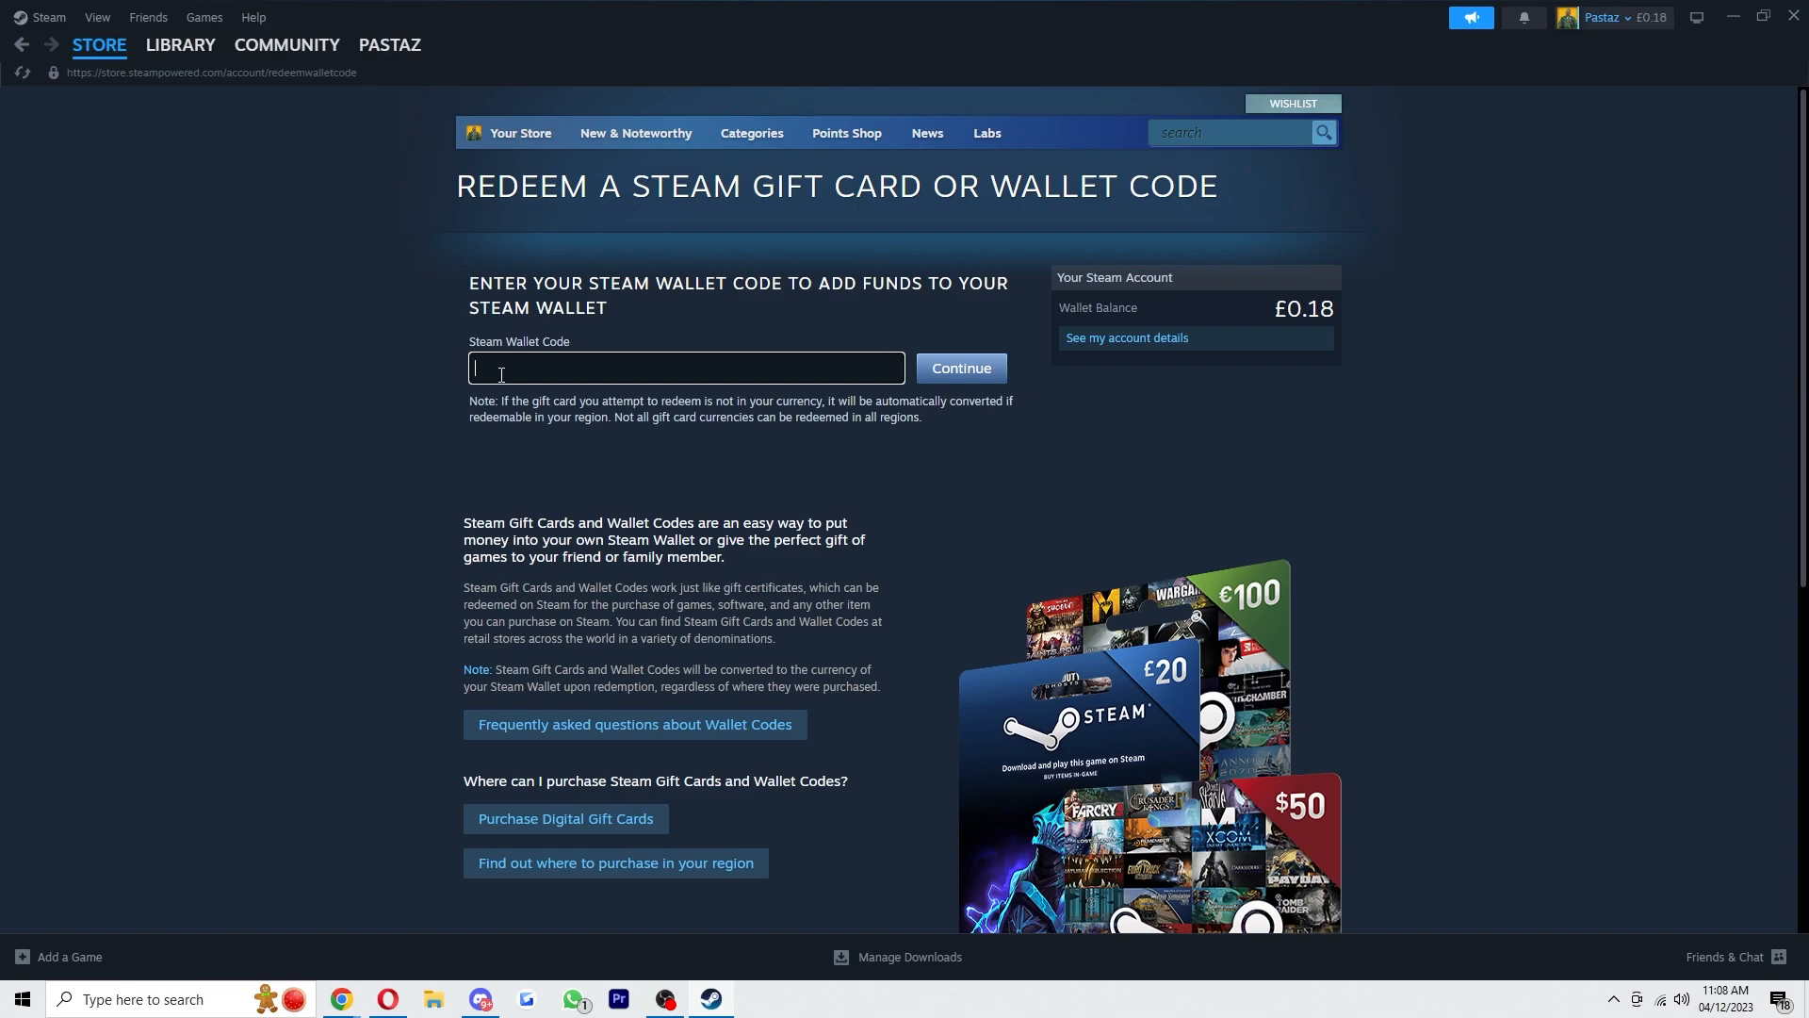
{"action": "mouse_move", "coordinate": [961, 366]}
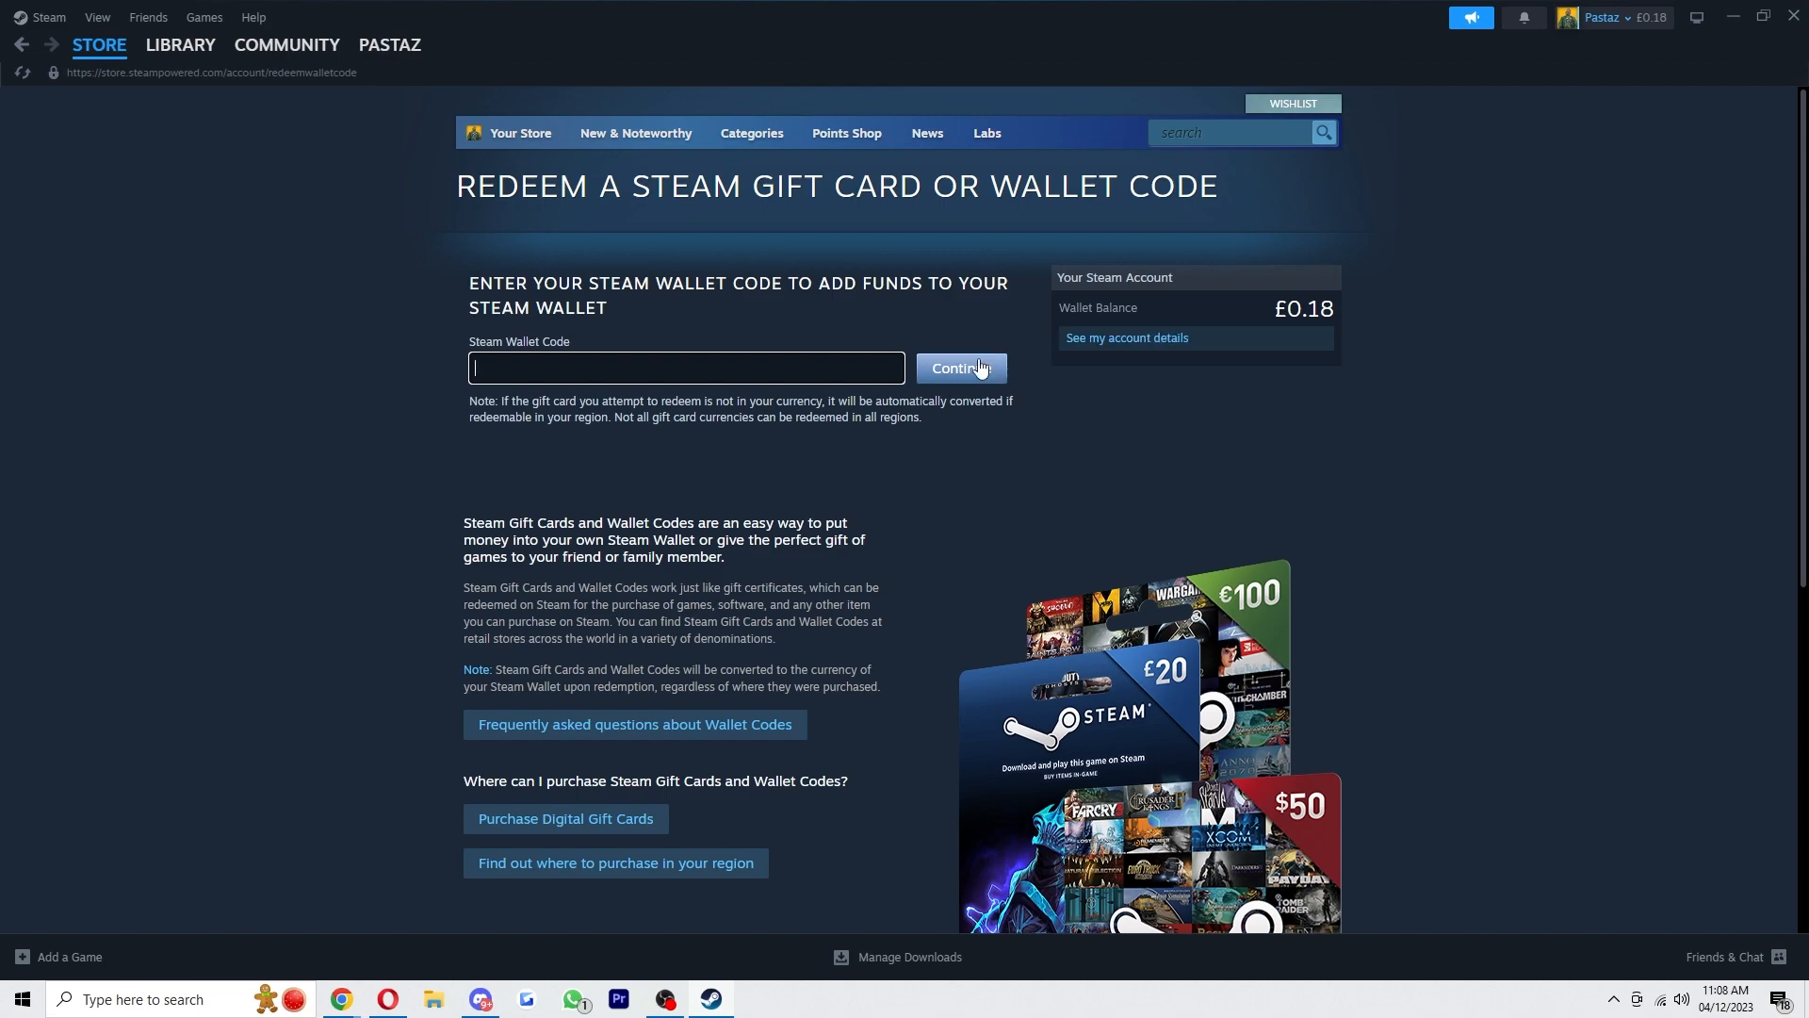
{"action": "mouse_move", "coordinate": [986, 338]}
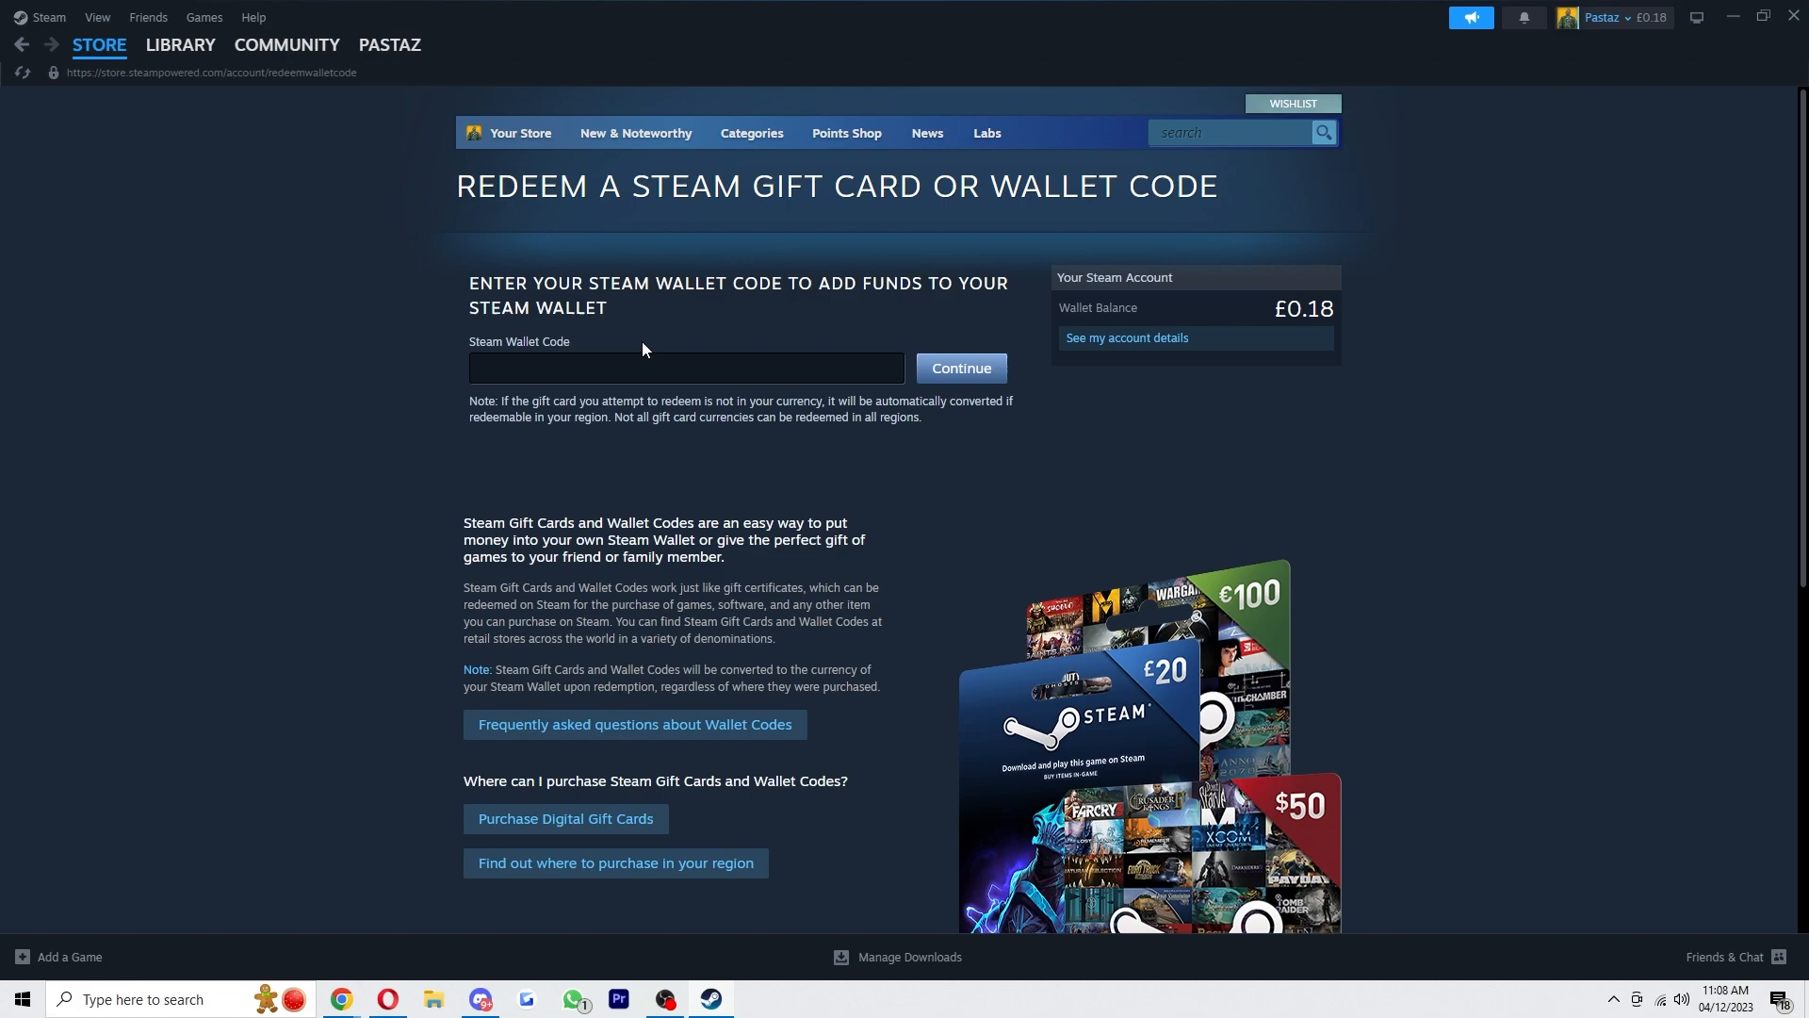
{"action": "mouse_move", "coordinate": [1256, 319]}
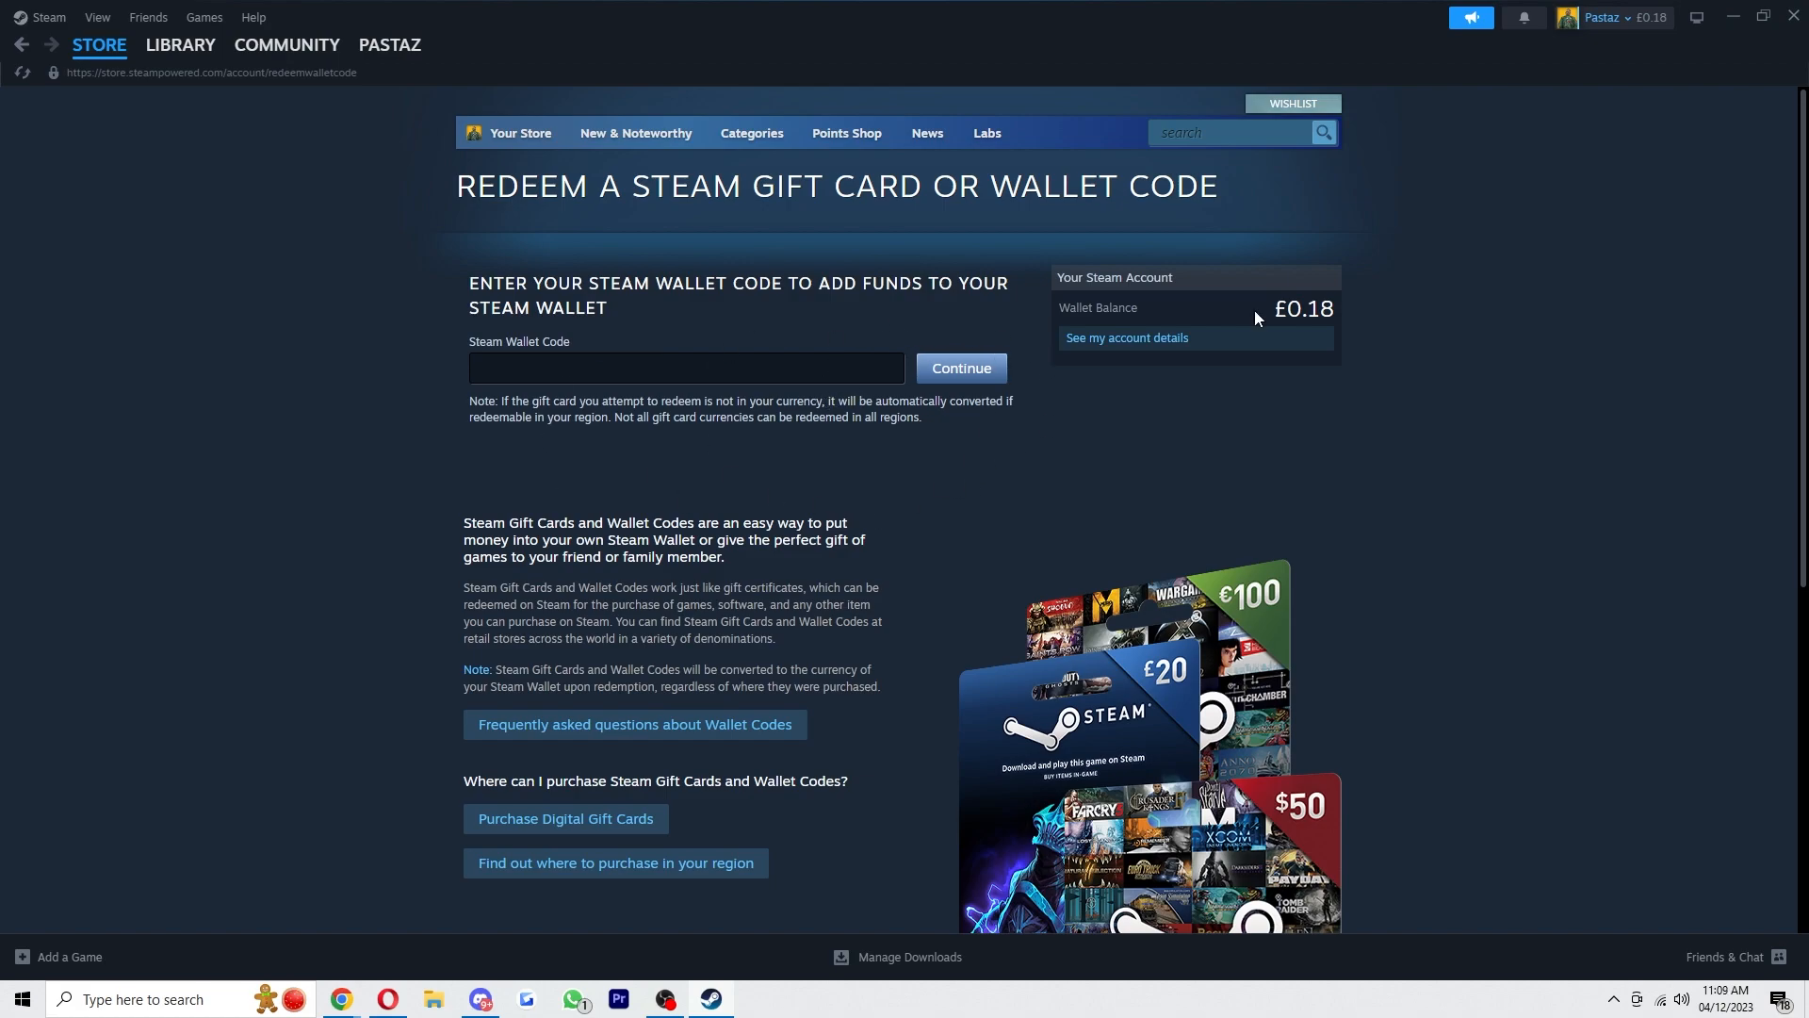